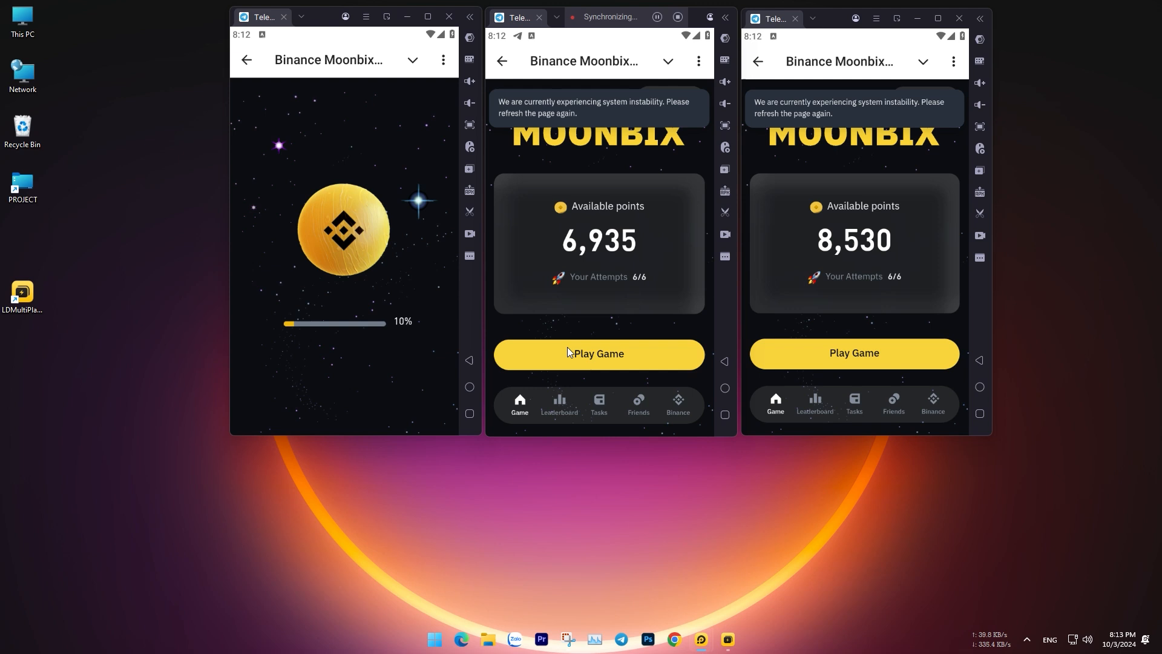
# - Start Binance Moonbix with Play Game so all three synced emulators launch it
pyautogui.click(598, 353)
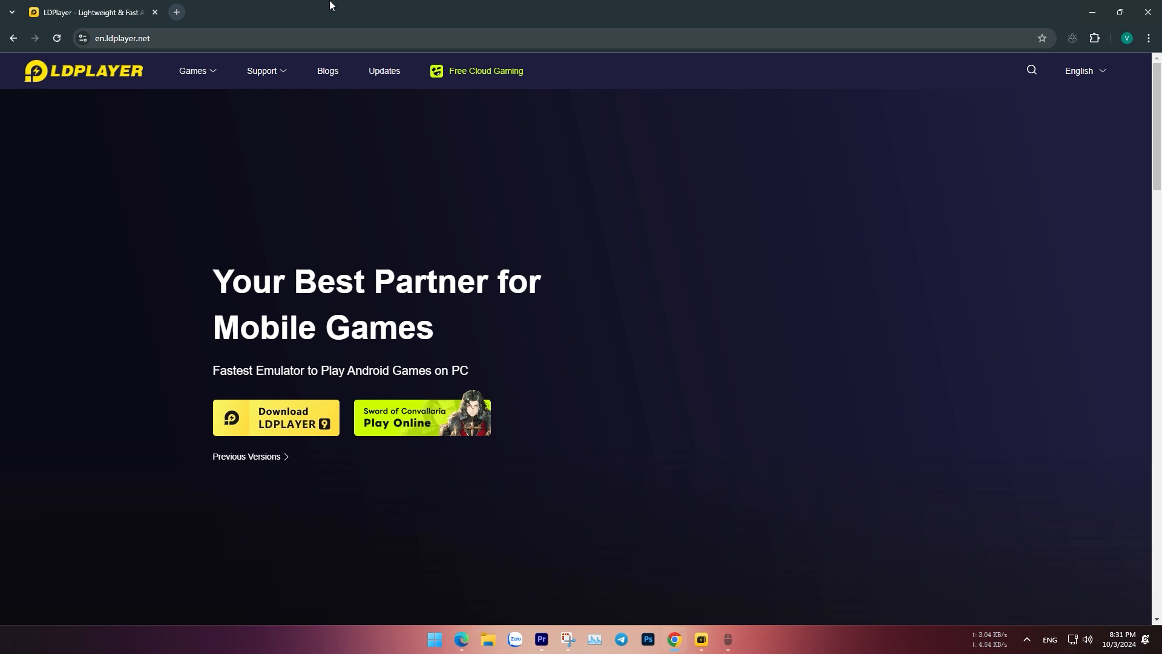
pyautogui.moveTo(172, 266)
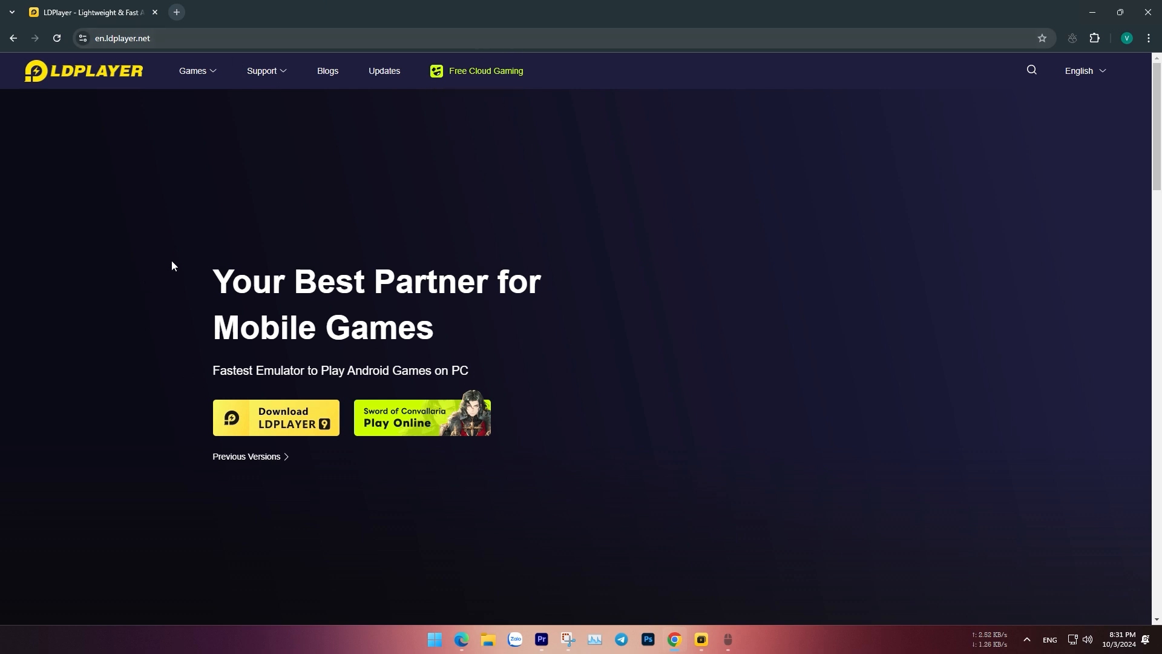
pyautogui.moveTo(254, 467)
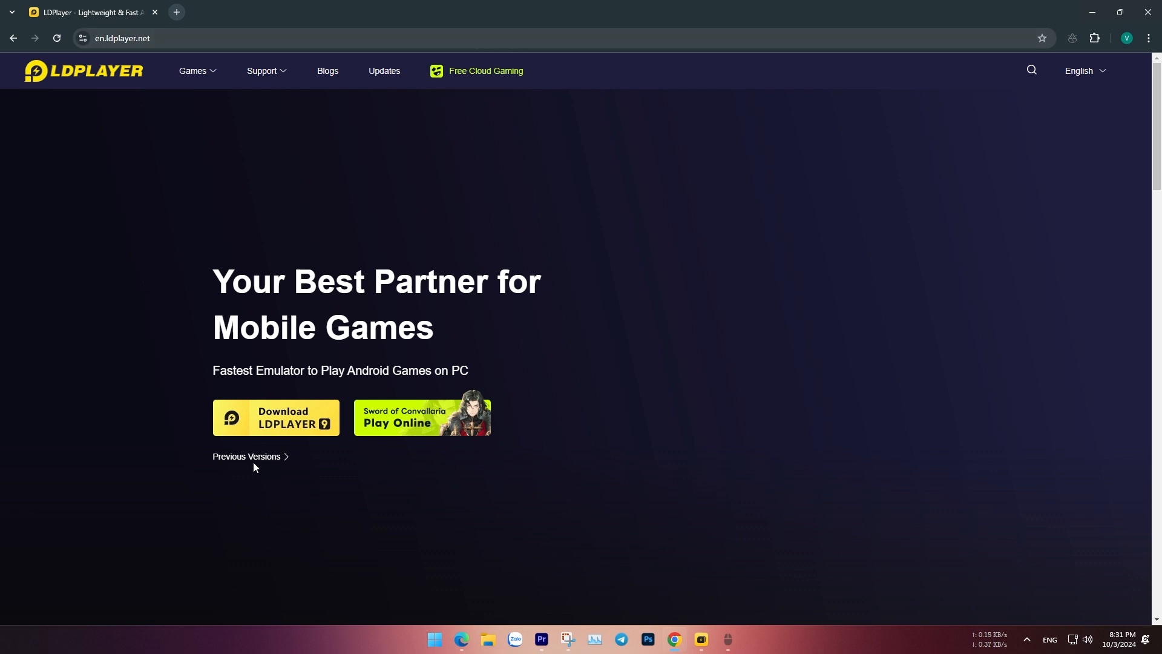
# - Browse the Previous Versions page listing LDPlayer 9, 5 and 3
pyautogui.click(246, 456)
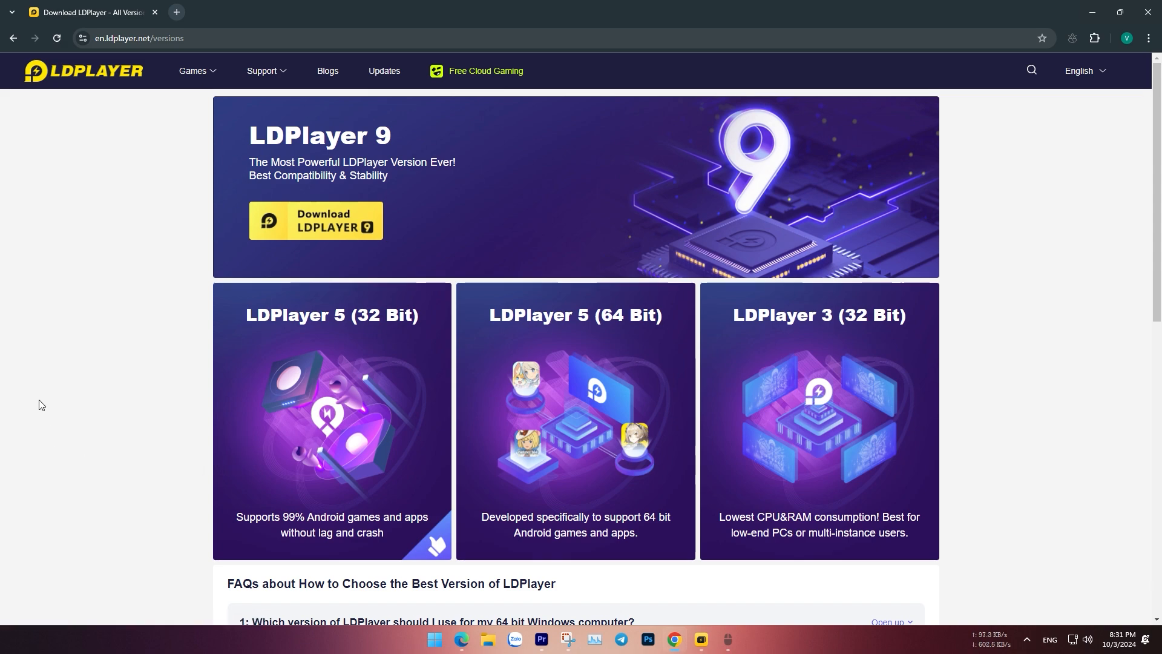
pyautogui.scroll(-3)
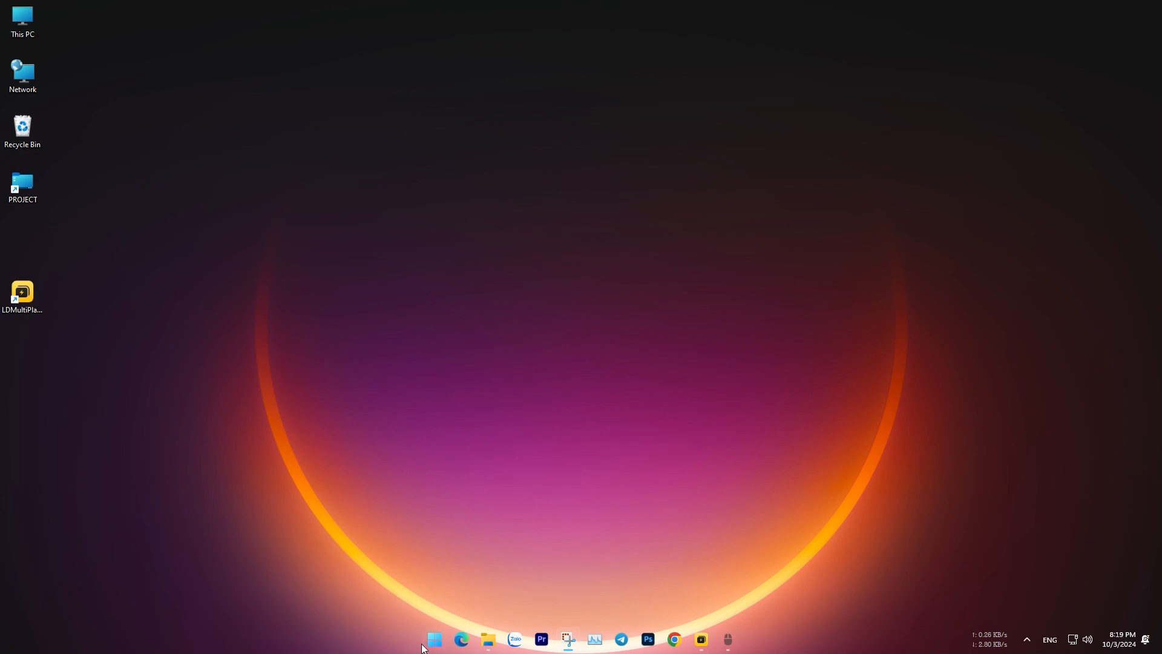
# - Launch LDPlayer and create LDPlayer-4, a new Android 9.0 (64-bit) instance with default options
pyautogui.click(434, 639)
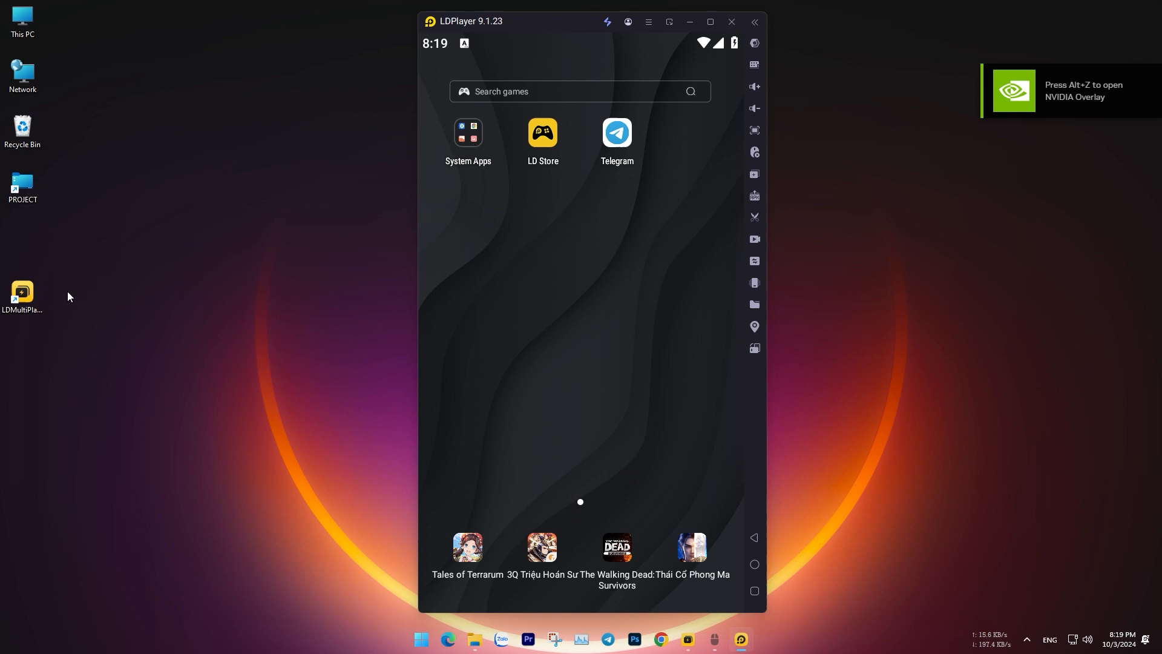
pyautogui.doubleClick(22, 292)
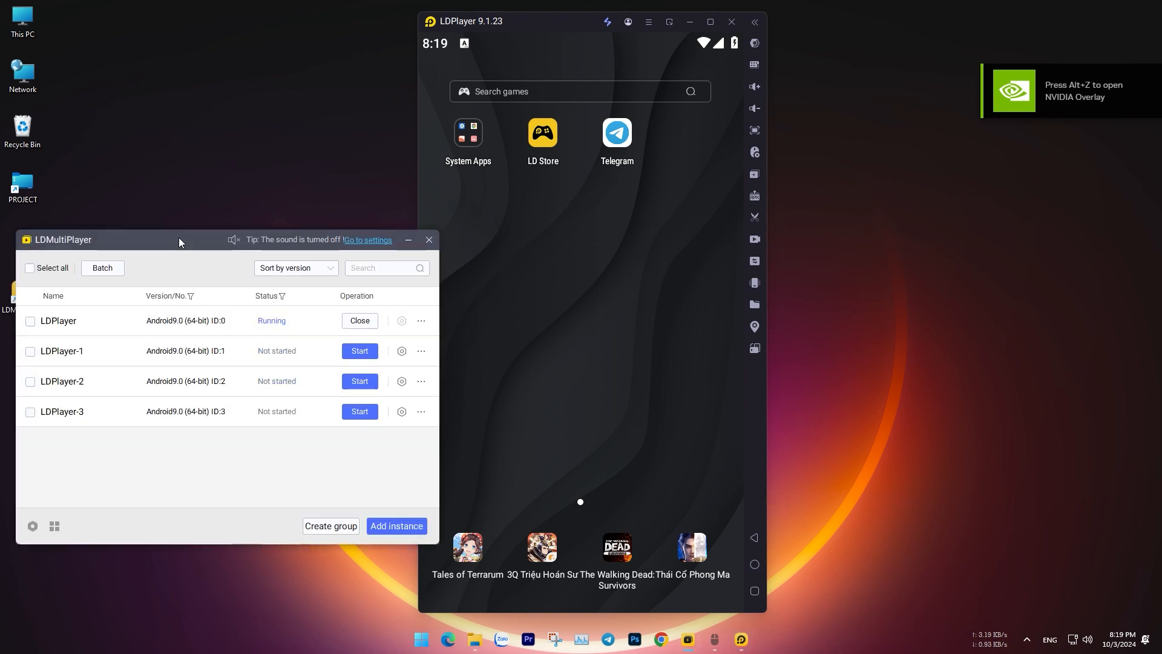
pyautogui.click(396, 525)
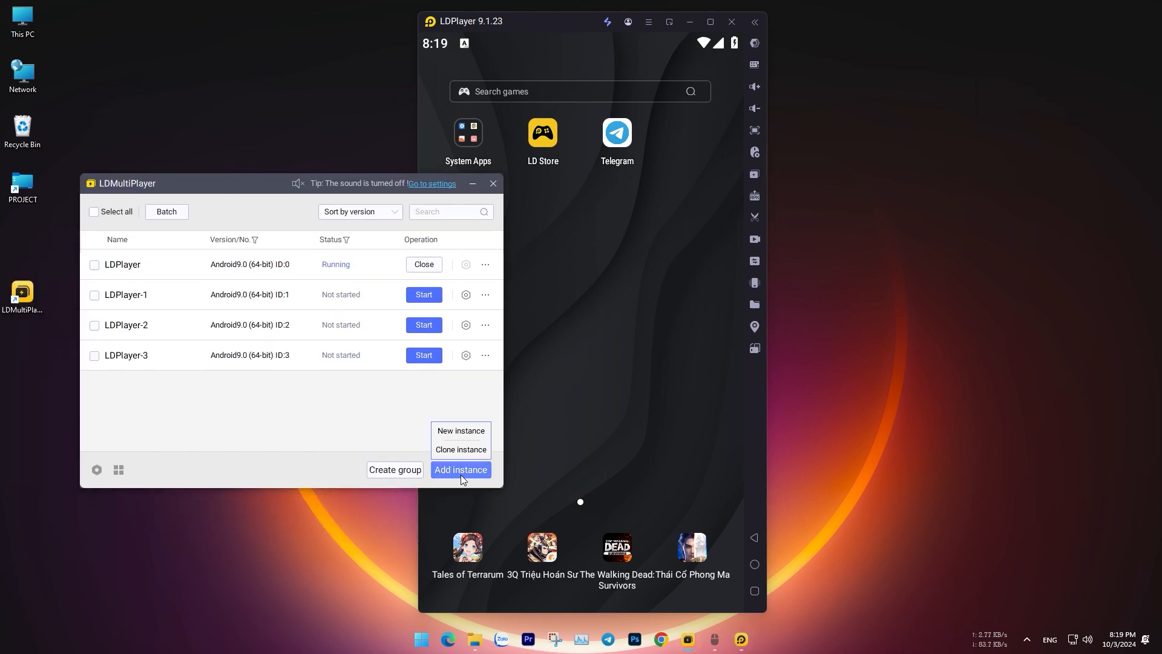
pyautogui.moveTo(460, 430)
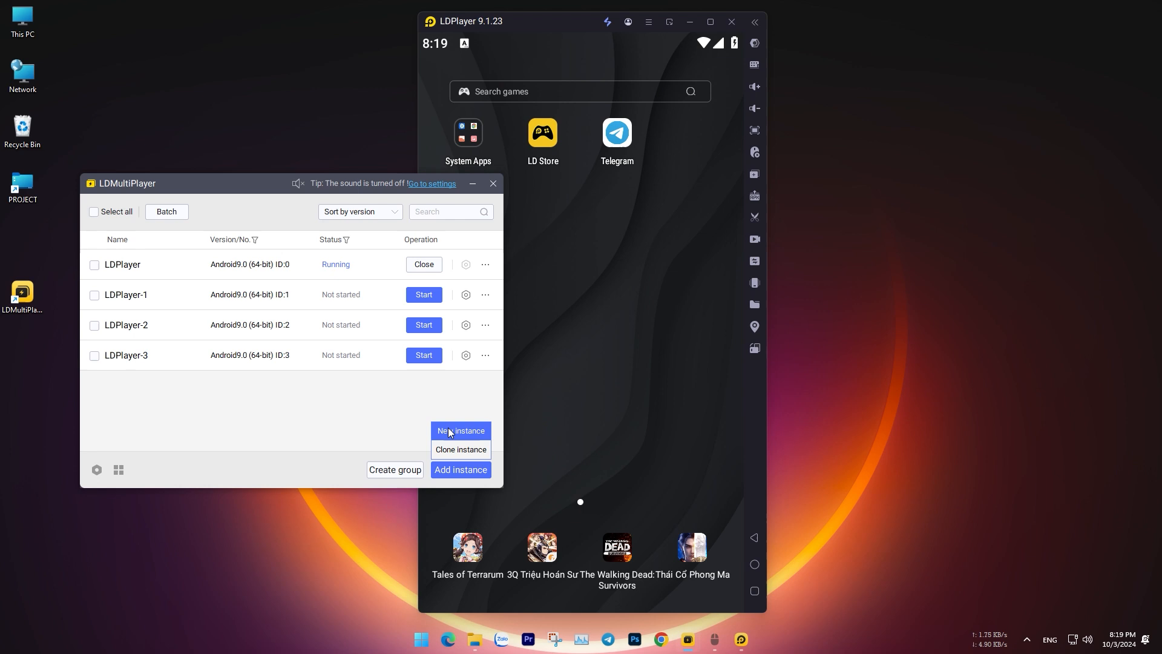
pyautogui.click(459, 430)
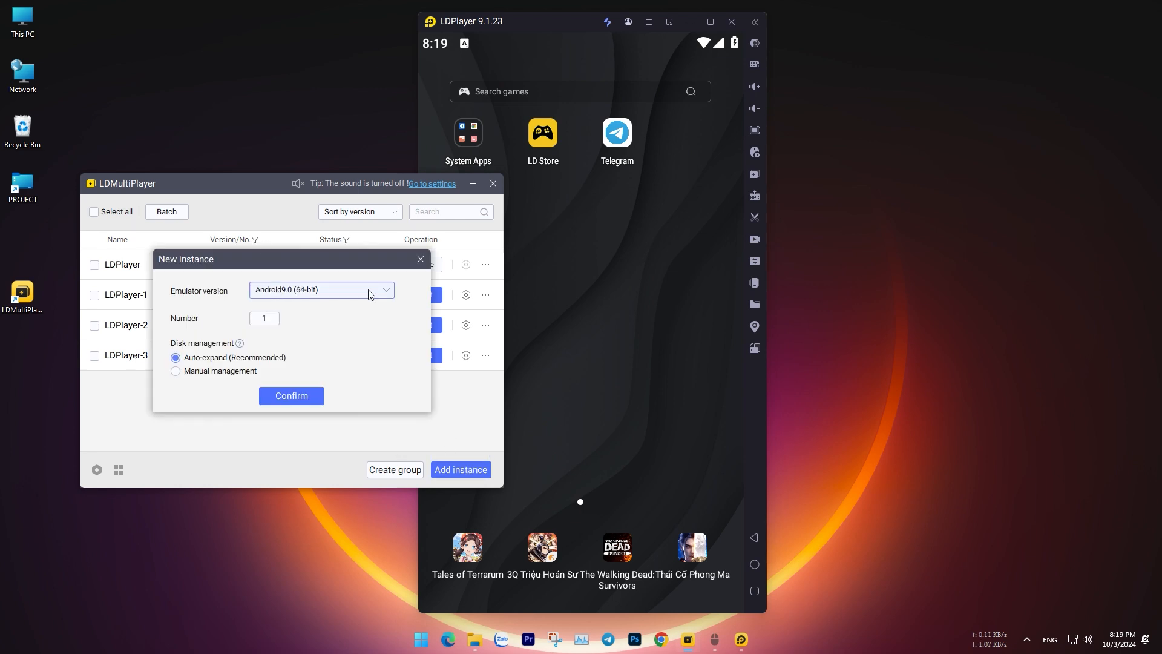
pyautogui.moveTo(286, 290)
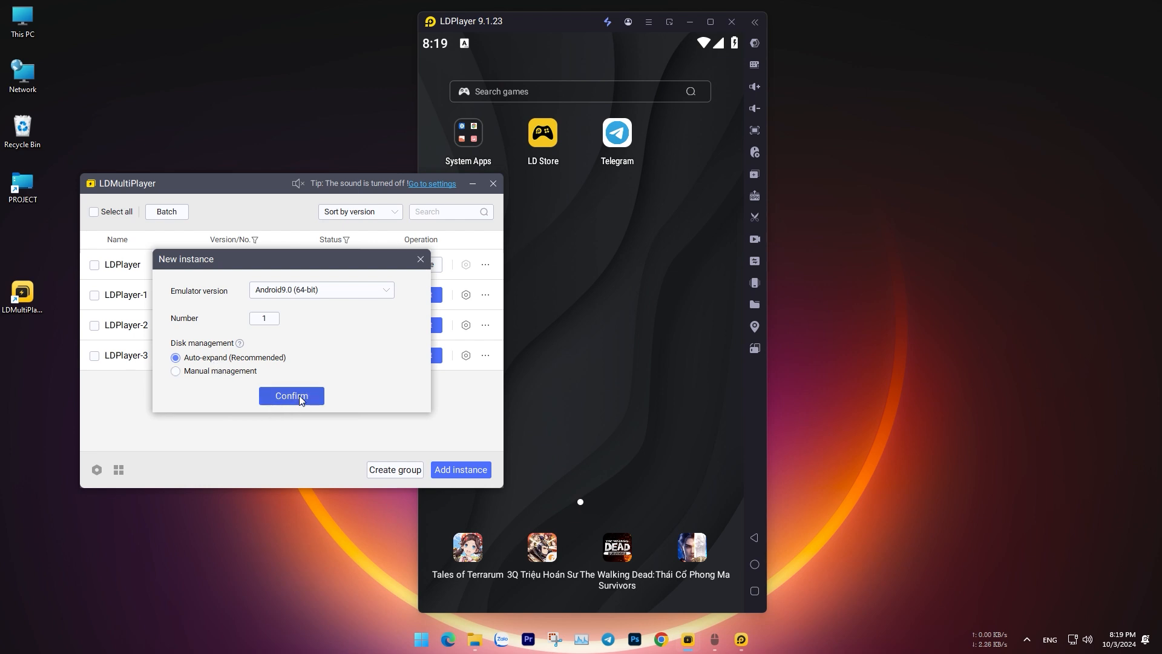
pyautogui.click(291, 396)
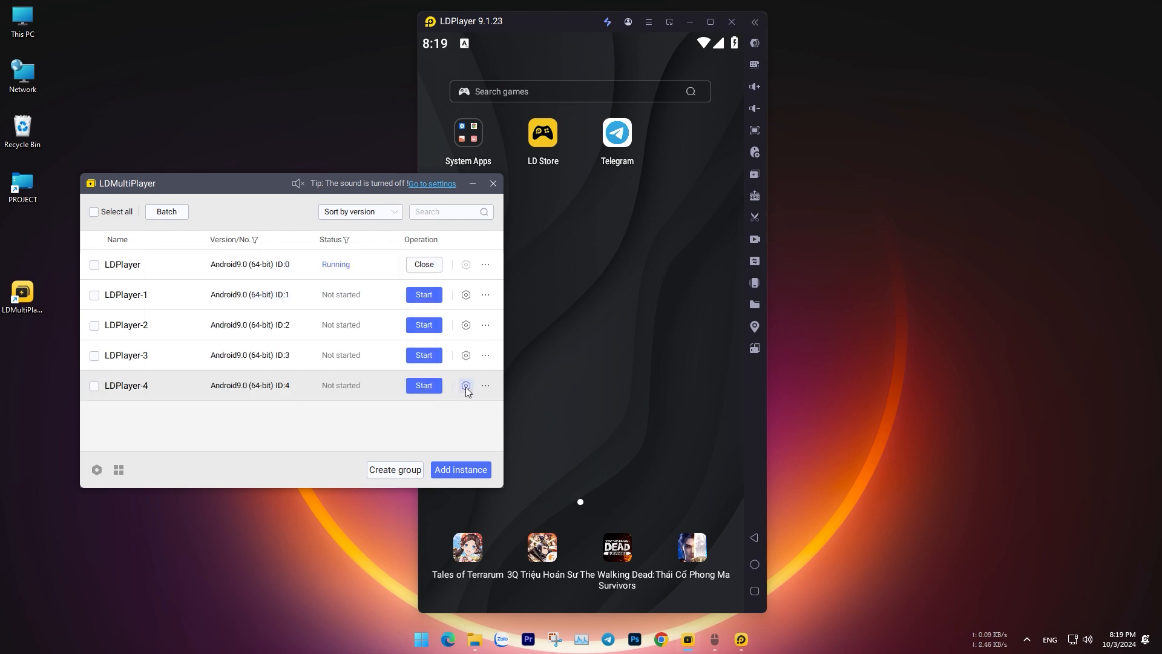
# - Give LDPlayer-4 540x960 resolution, 2 CPU cores and 2048M memory
pyautogui.click(465, 385)
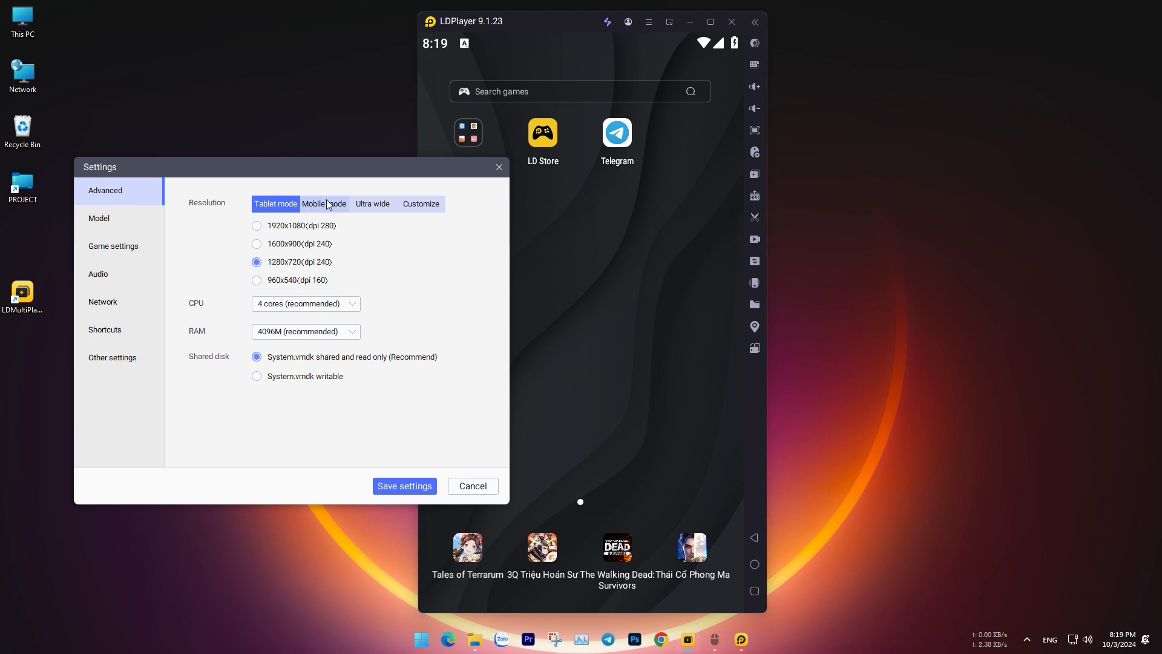
pyautogui.click(324, 204)
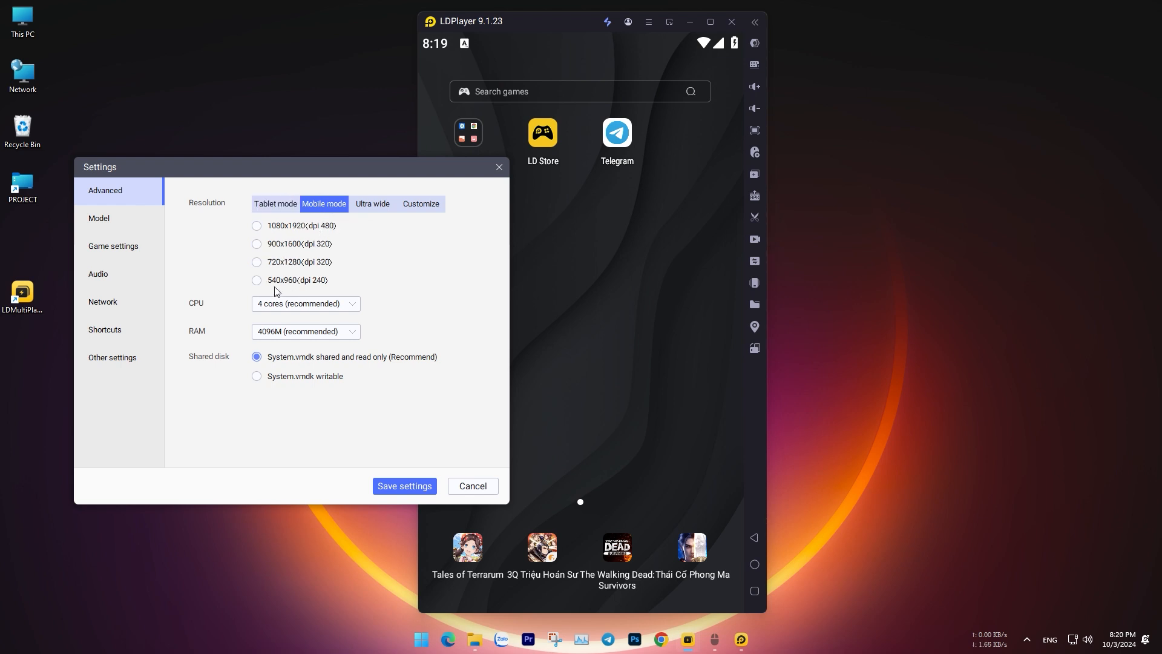
pyautogui.click(257, 280)
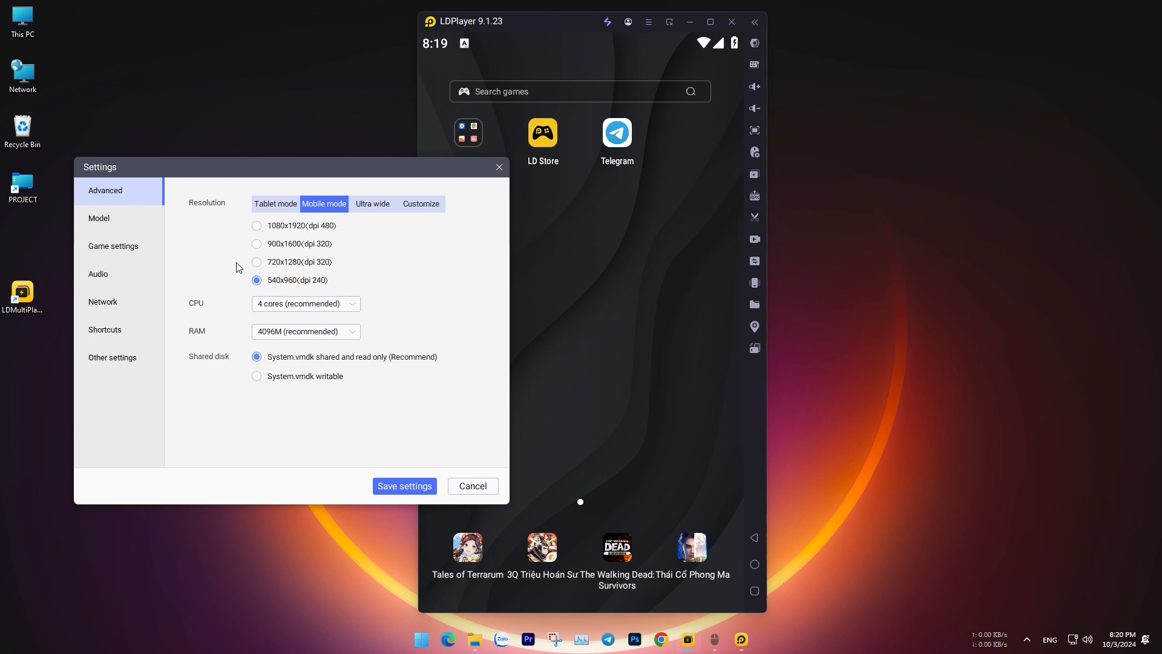
pyautogui.click(304, 303)
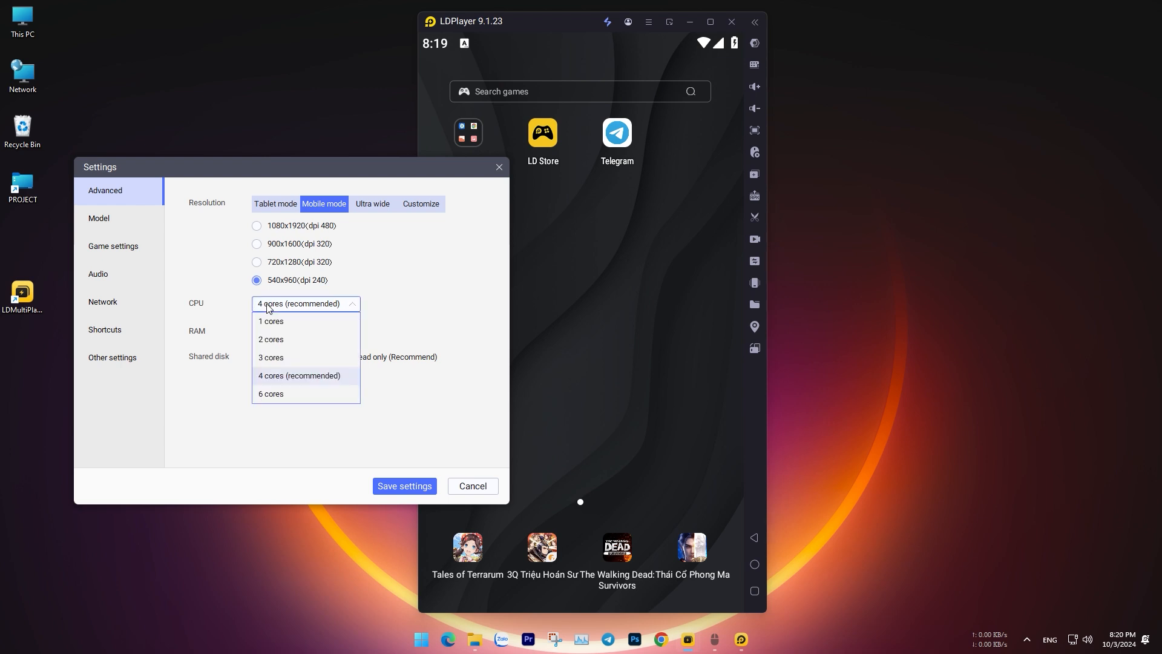
pyautogui.moveTo(283, 320)
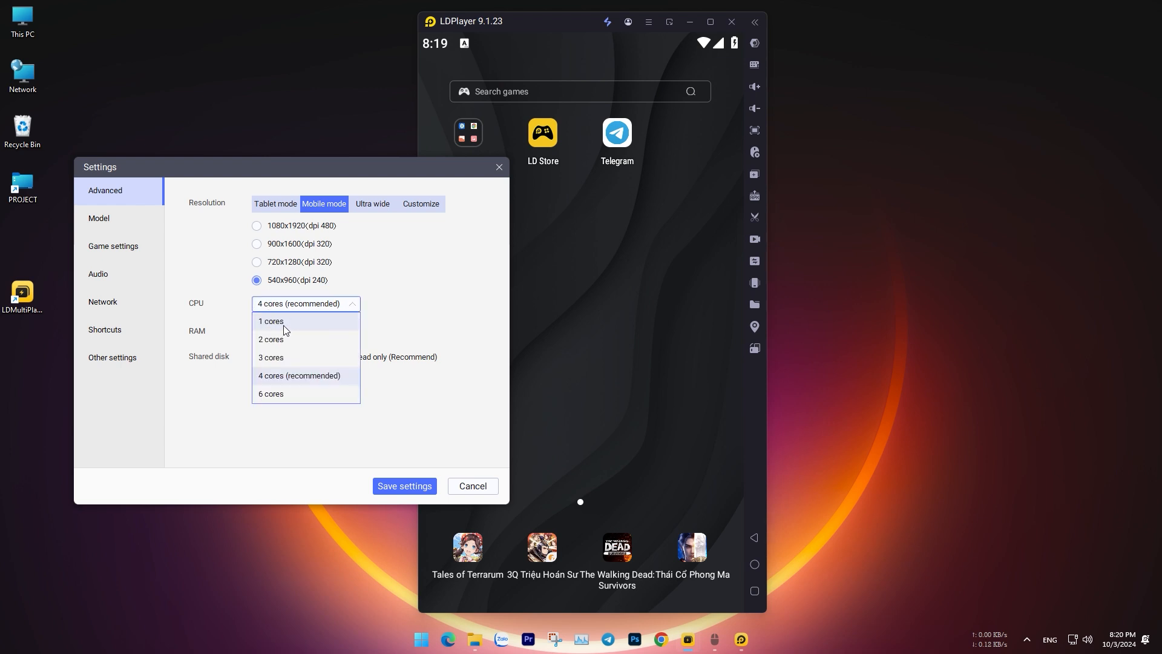
pyautogui.click(270, 321)
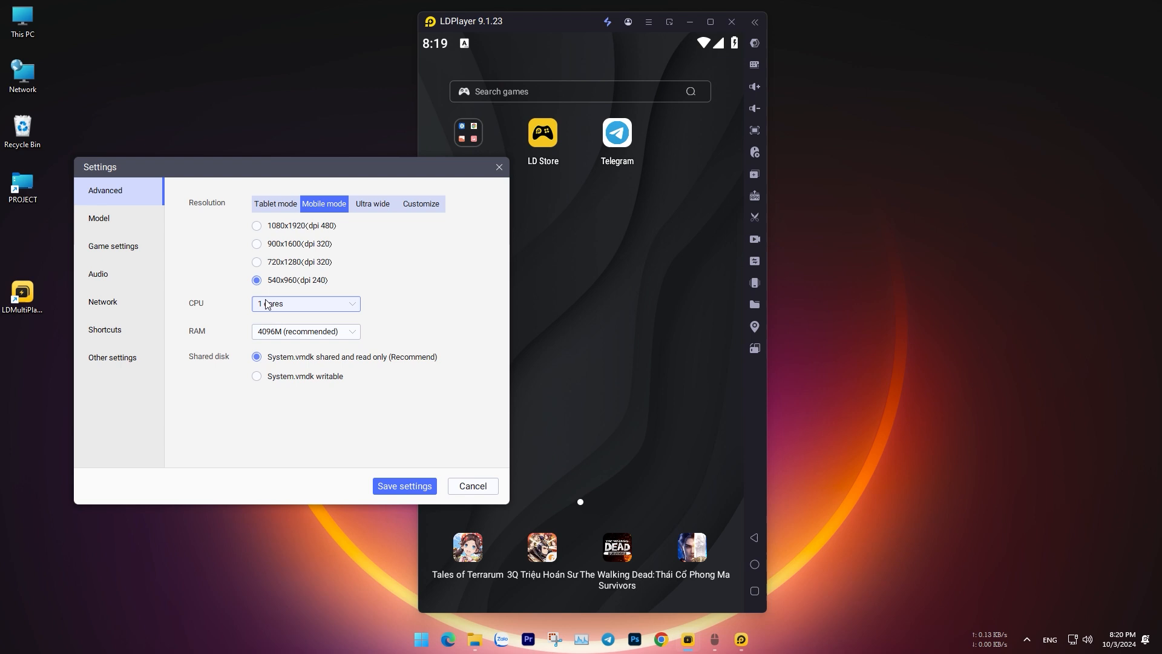
pyautogui.click(305, 304)
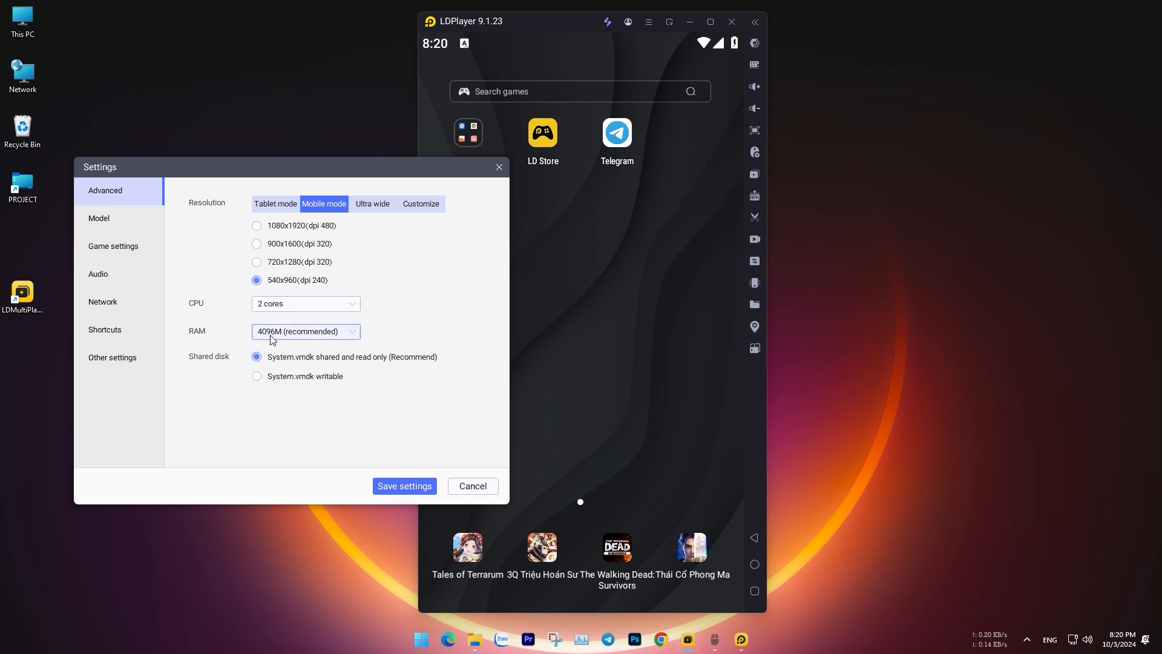
pyautogui.click(304, 331)
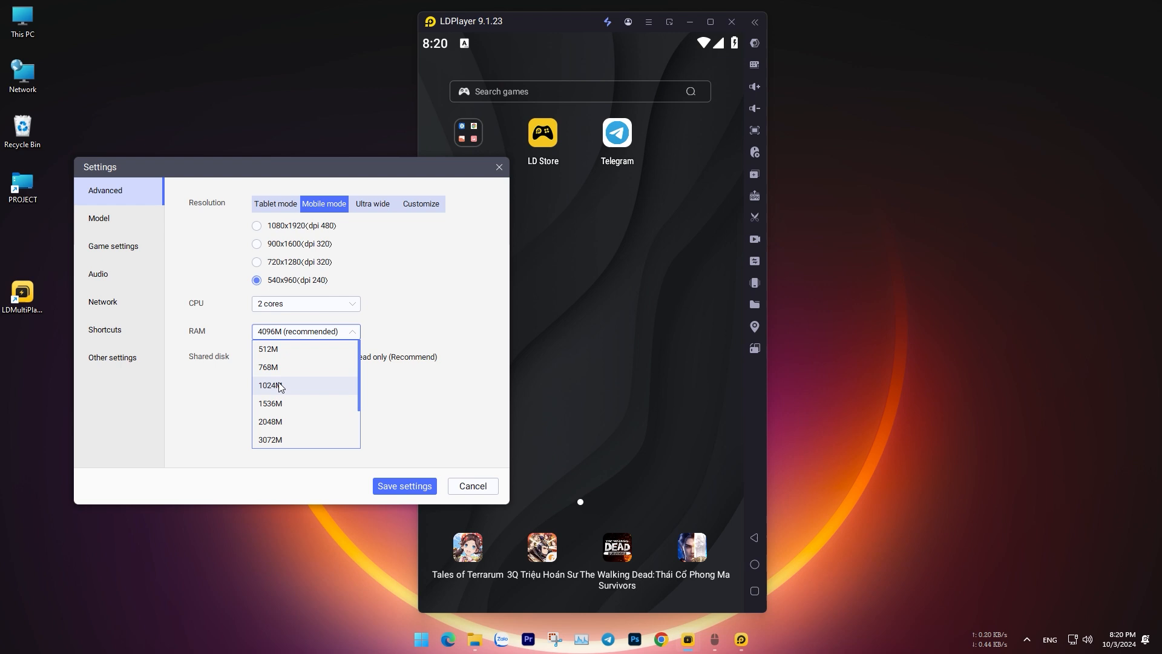
pyautogui.click(270, 385)
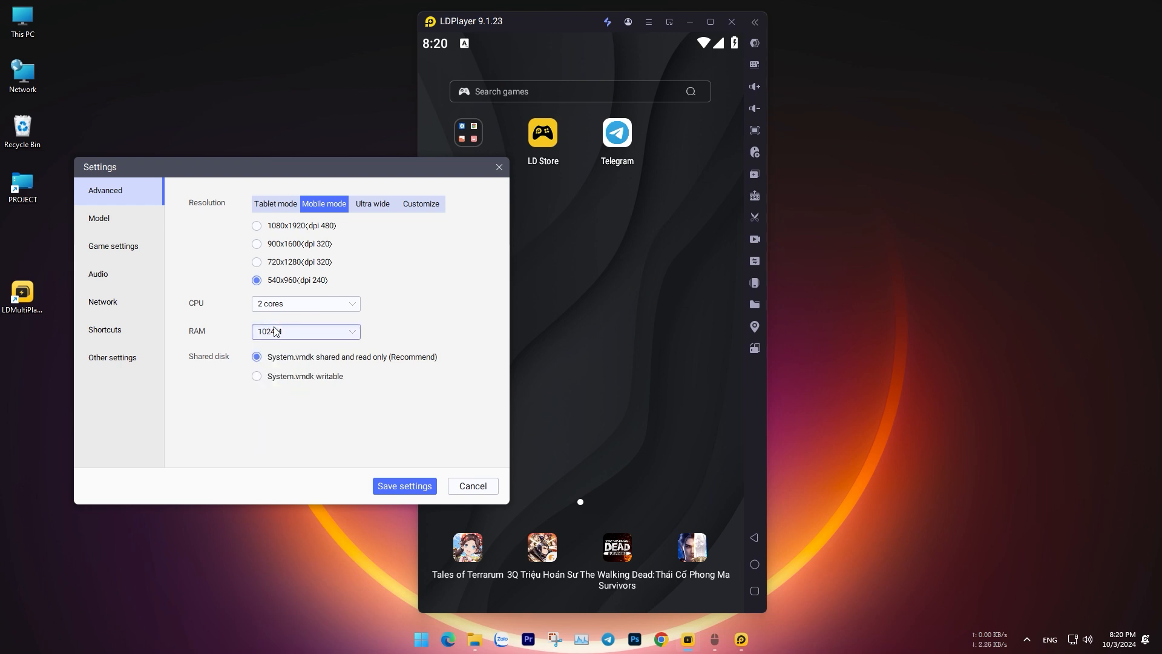
pyautogui.click(305, 330)
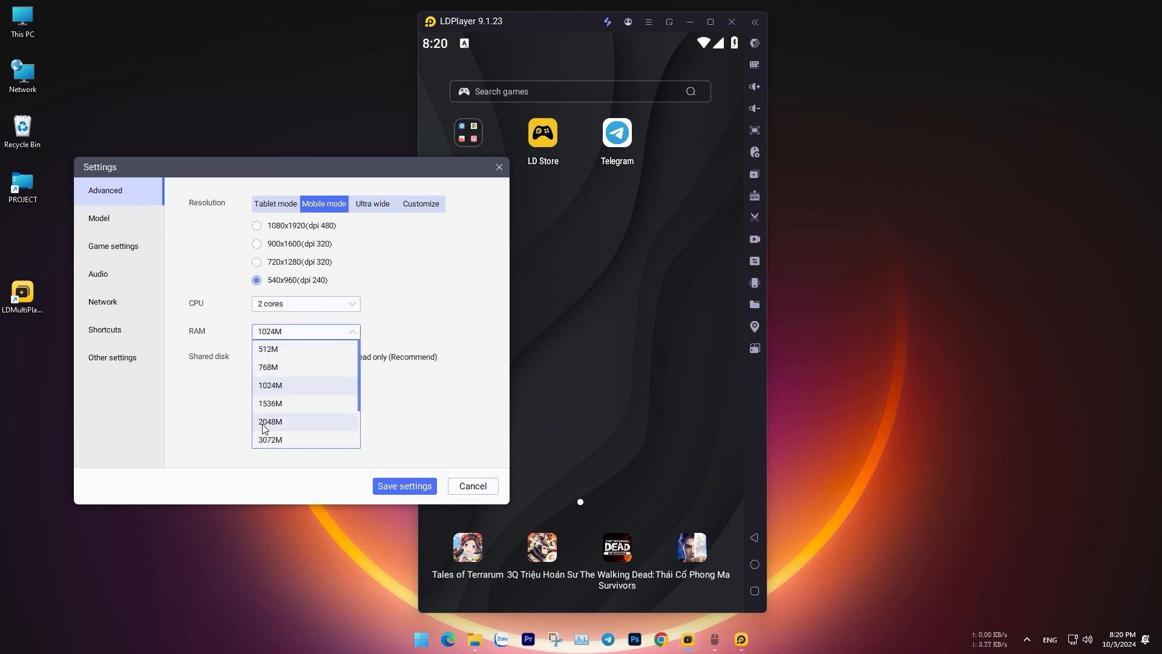
pyautogui.click(270, 421)
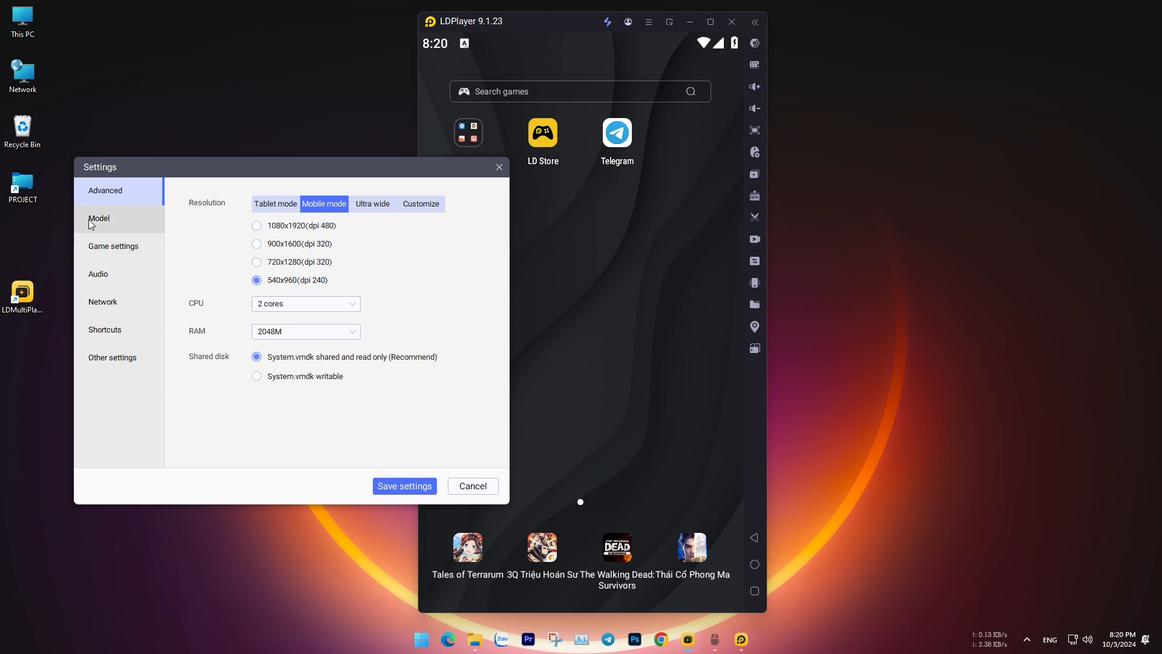
# - Keep the game frame rate at 60 FPS and save the settings
pyautogui.click(113, 246)
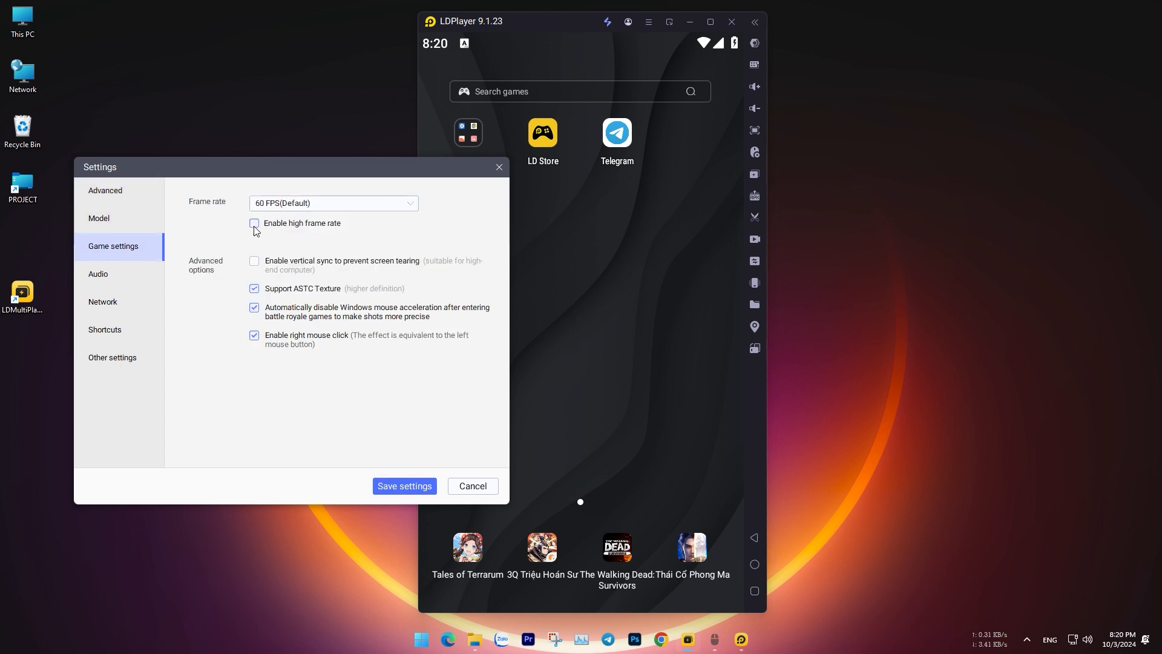
pyautogui.click(333, 204)
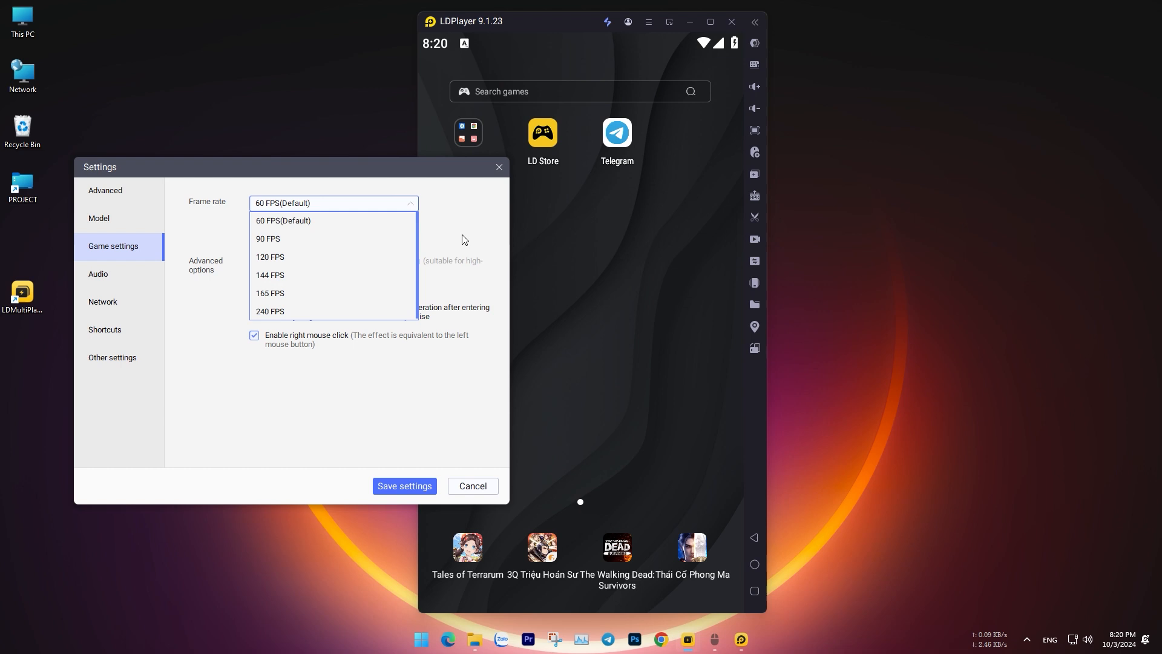
pyautogui.click(283, 220)
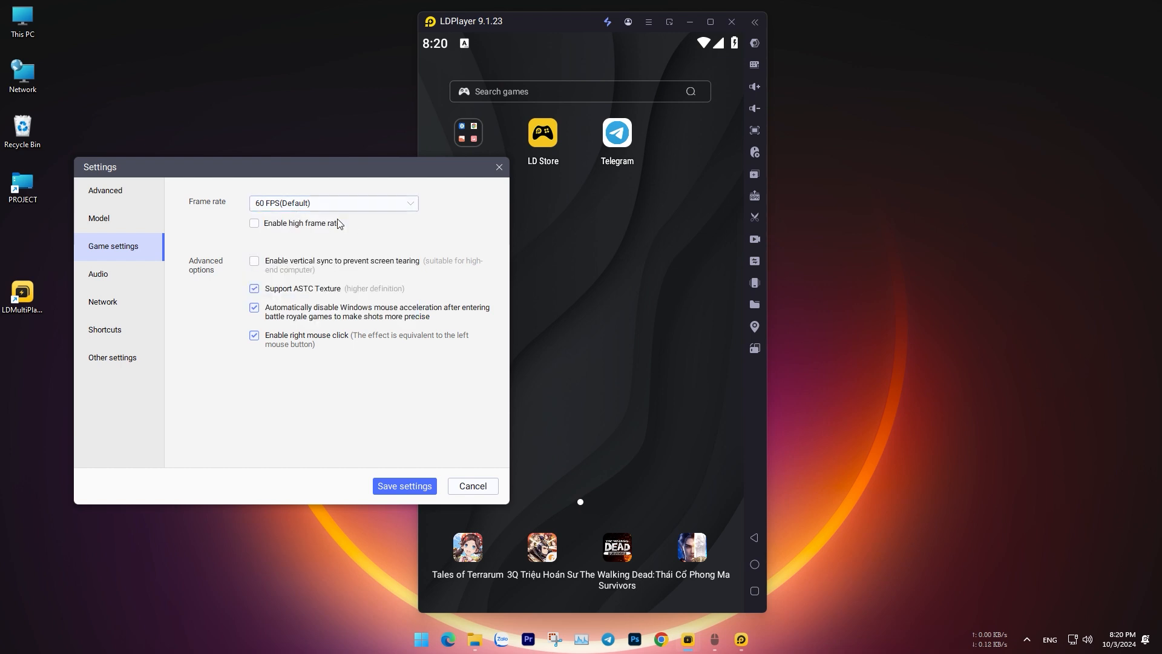
pyautogui.moveTo(315, 238)
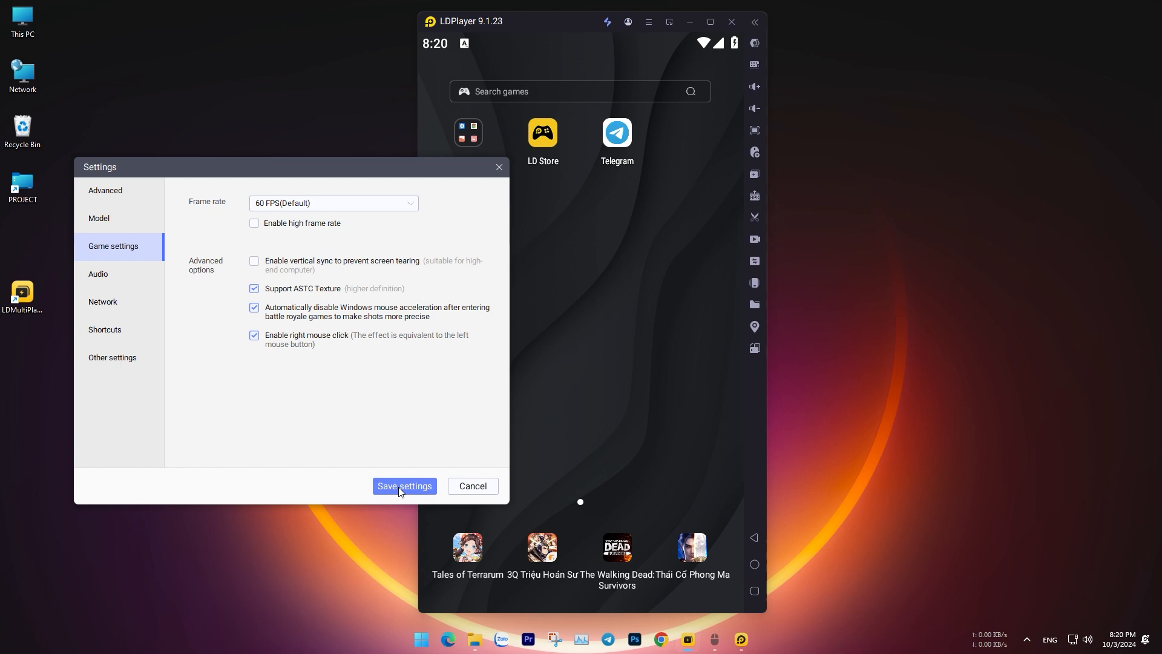
pyautogui.click(404, 486)
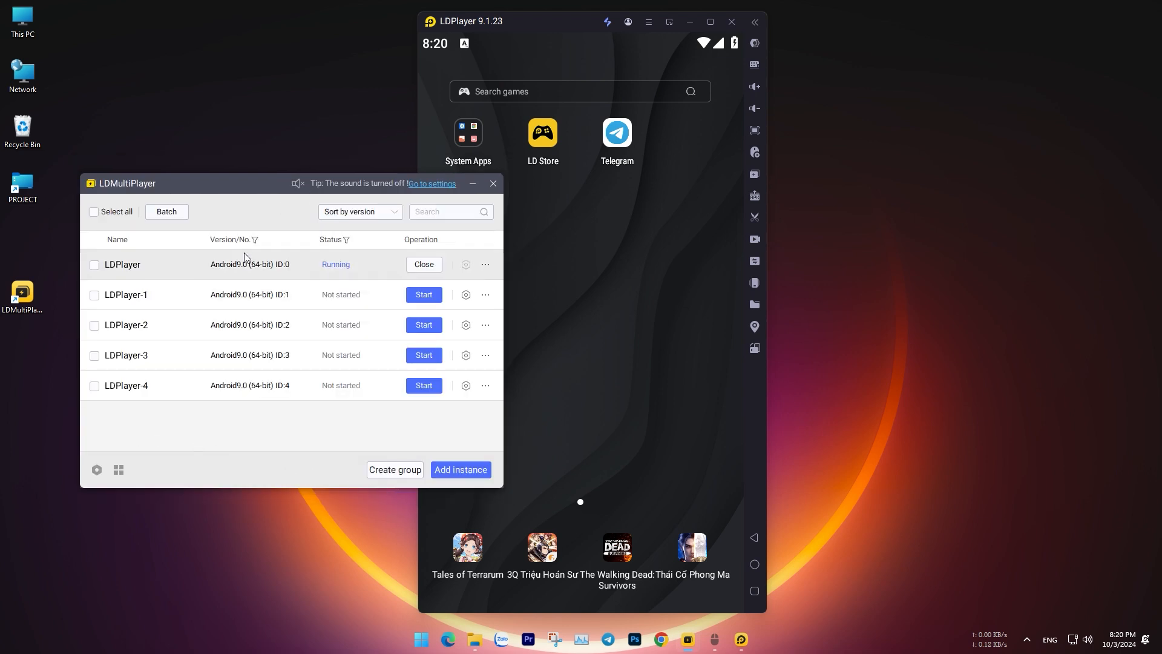
pyautogui.moveTo(480, 402)
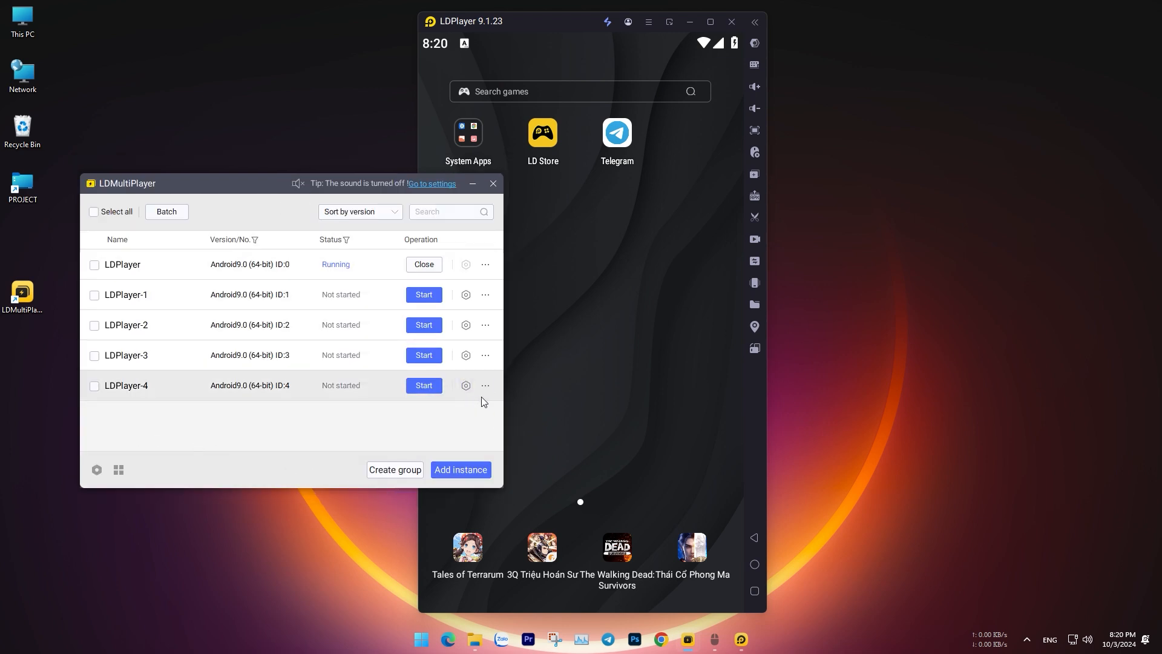
pyautogui.moveTo(465, 385)
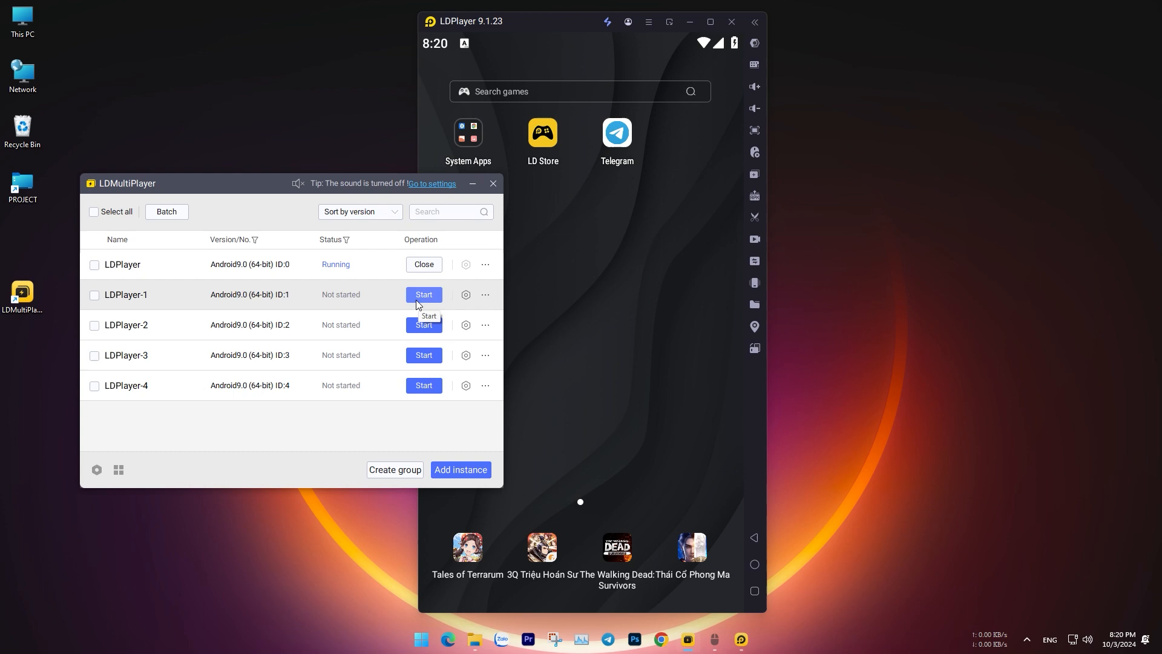
# - Start the LDPlayer-1 and LDPlayer-2 instances from the multi-instance manager
pyautogui.click(423, 294)
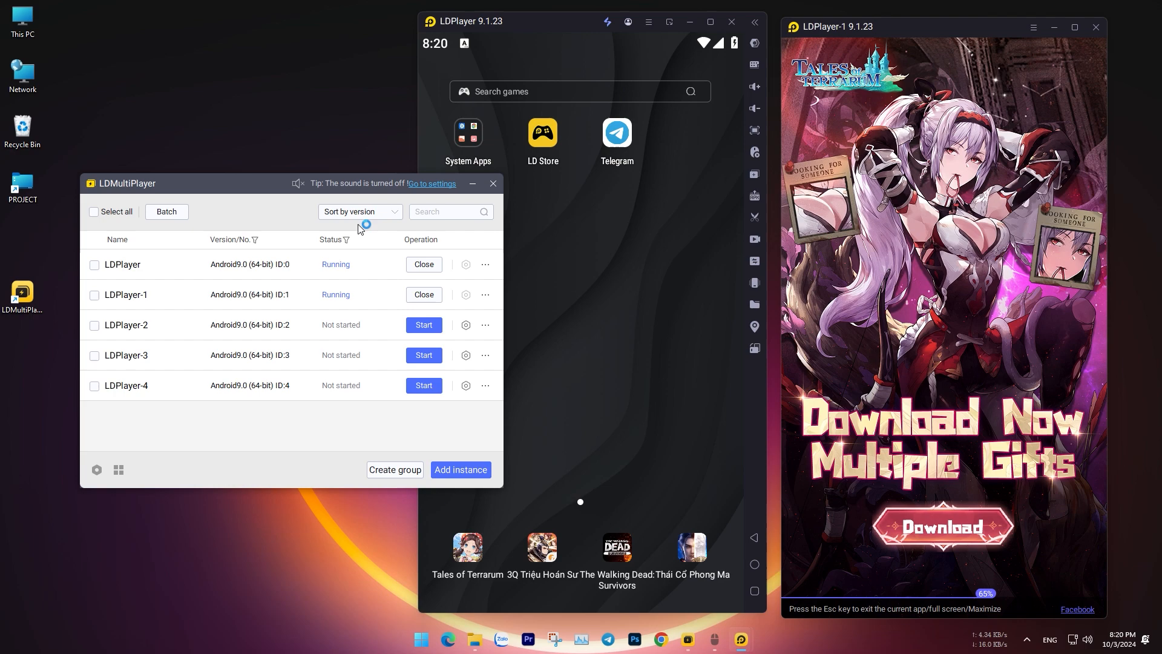
pyautogui.click(423, 324)
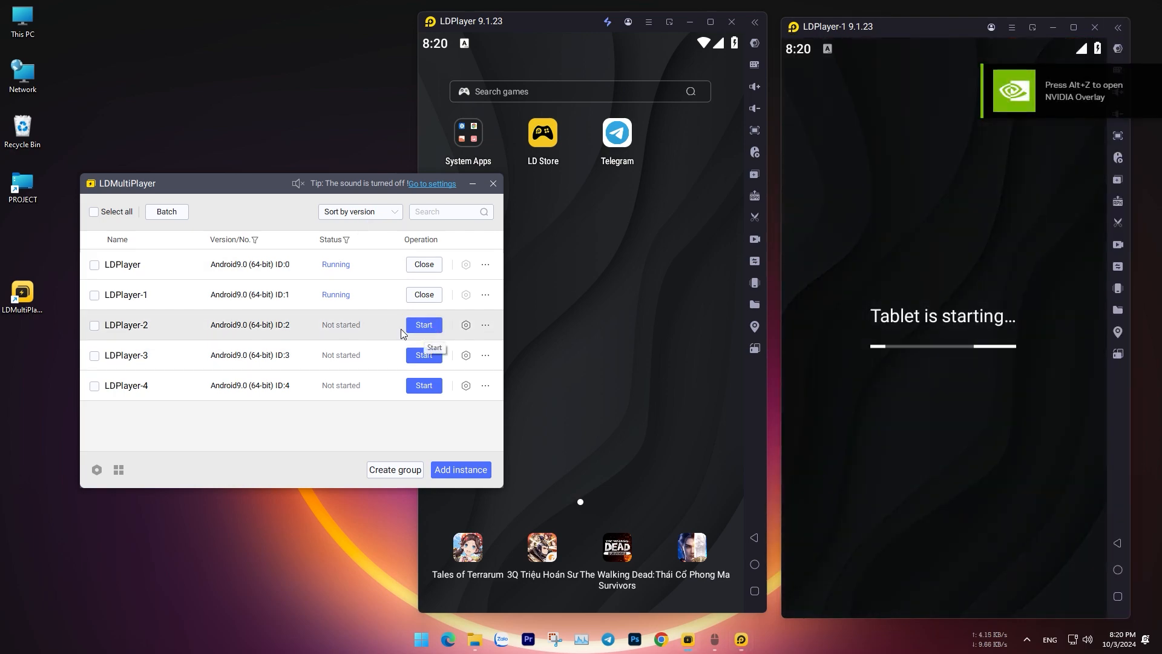
pyautogui.click(423, 325)
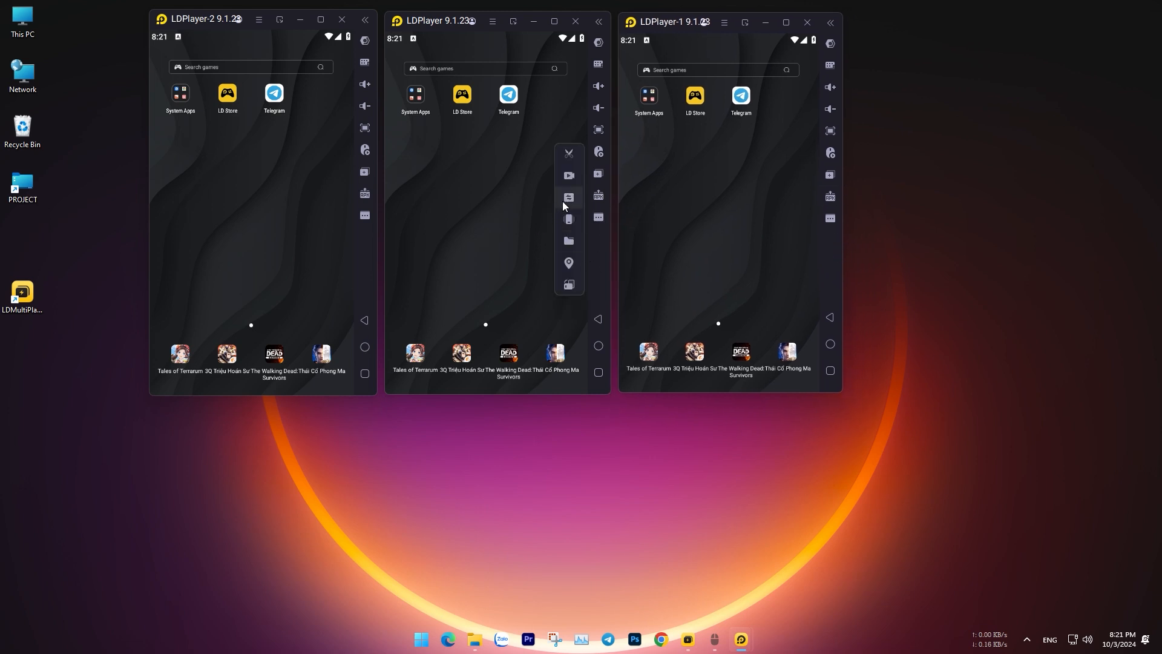
pyautogui.moveTo(568, 197)
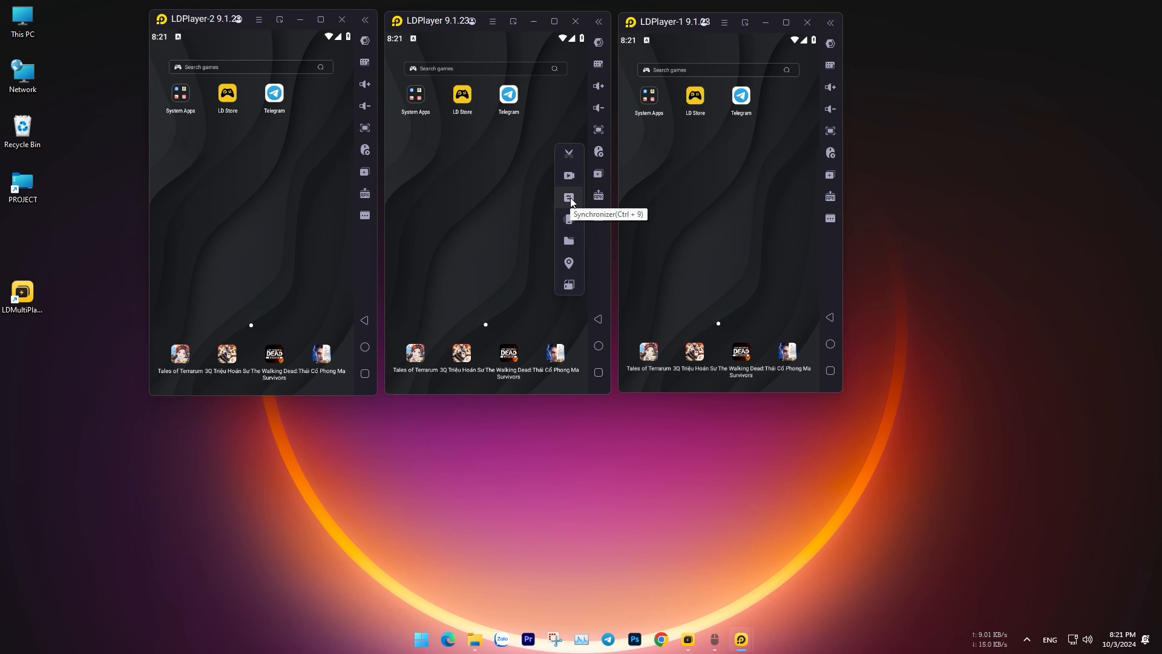
# - Turn on Synchronizer from the middle emulator to control all three together
pyautogui.click(568, 198)
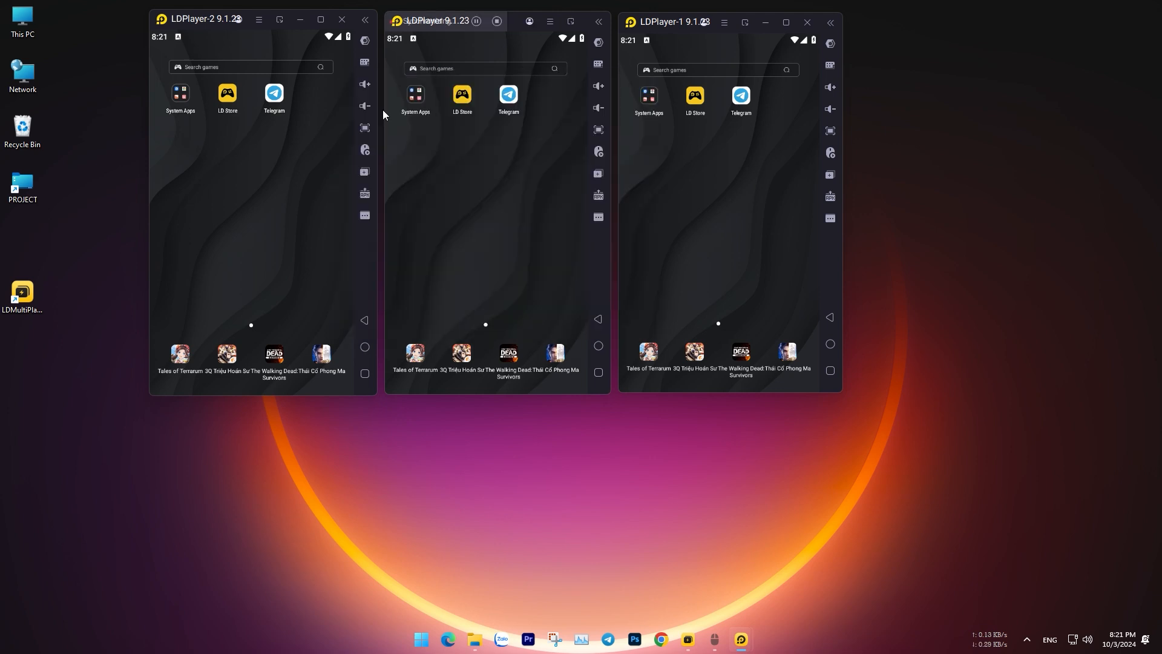
pyautogui.moveTo(407, 195)
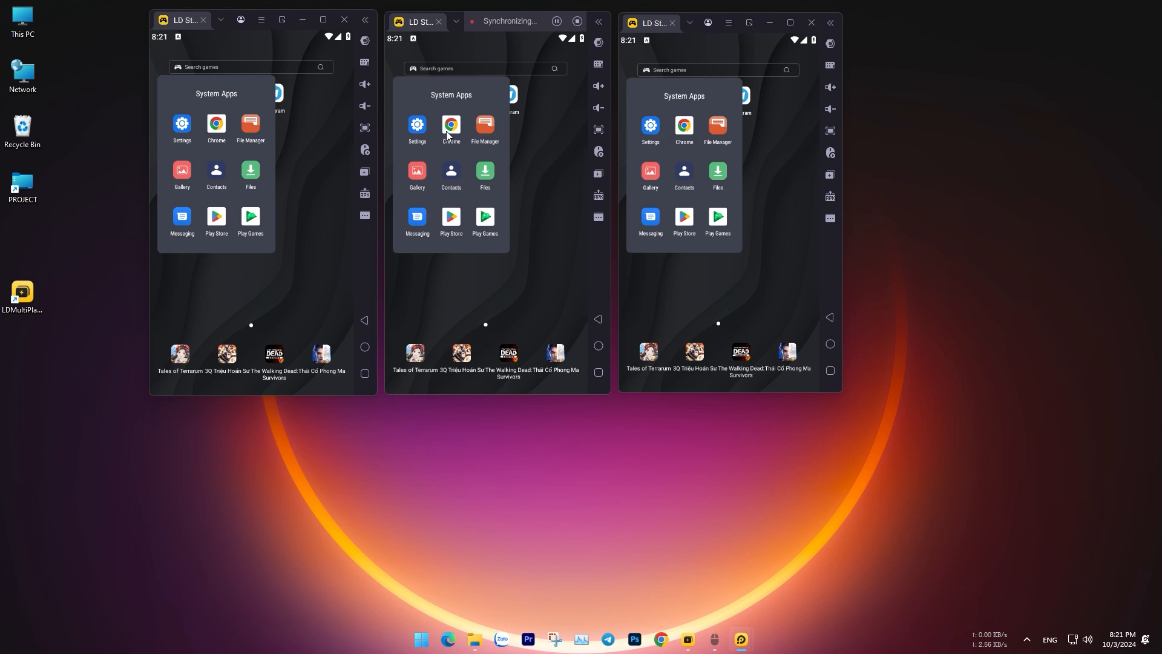
pyautogui.click(217, 217)
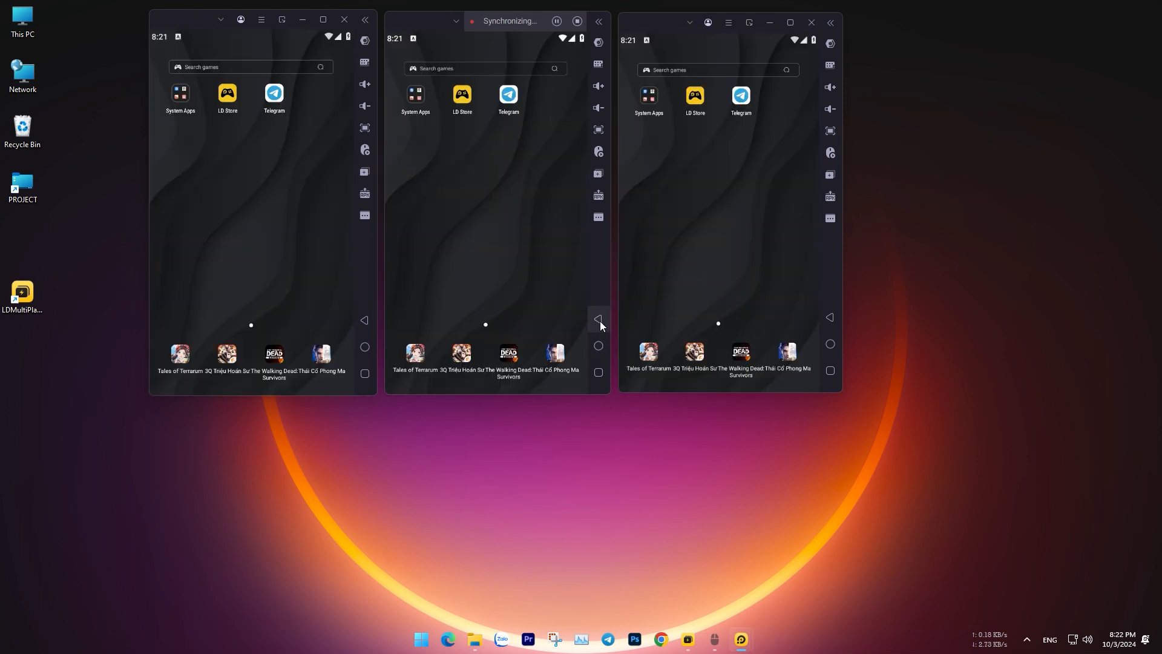
pyautogui.click(180, 94)
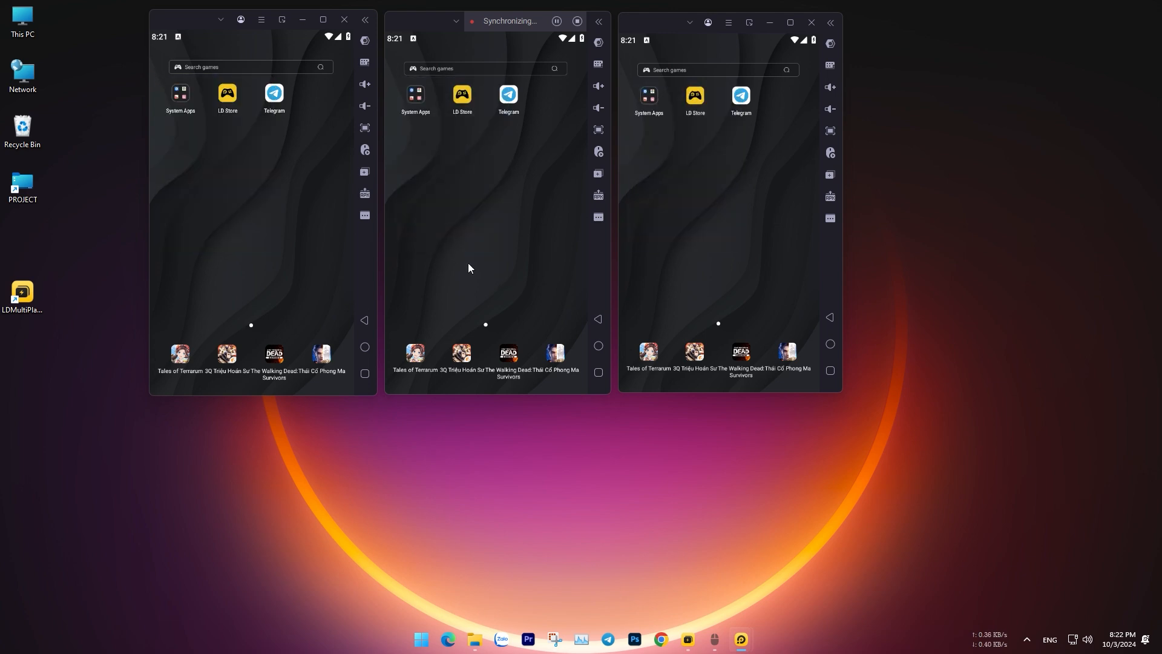
pyautogui.moveTo(480, 214)
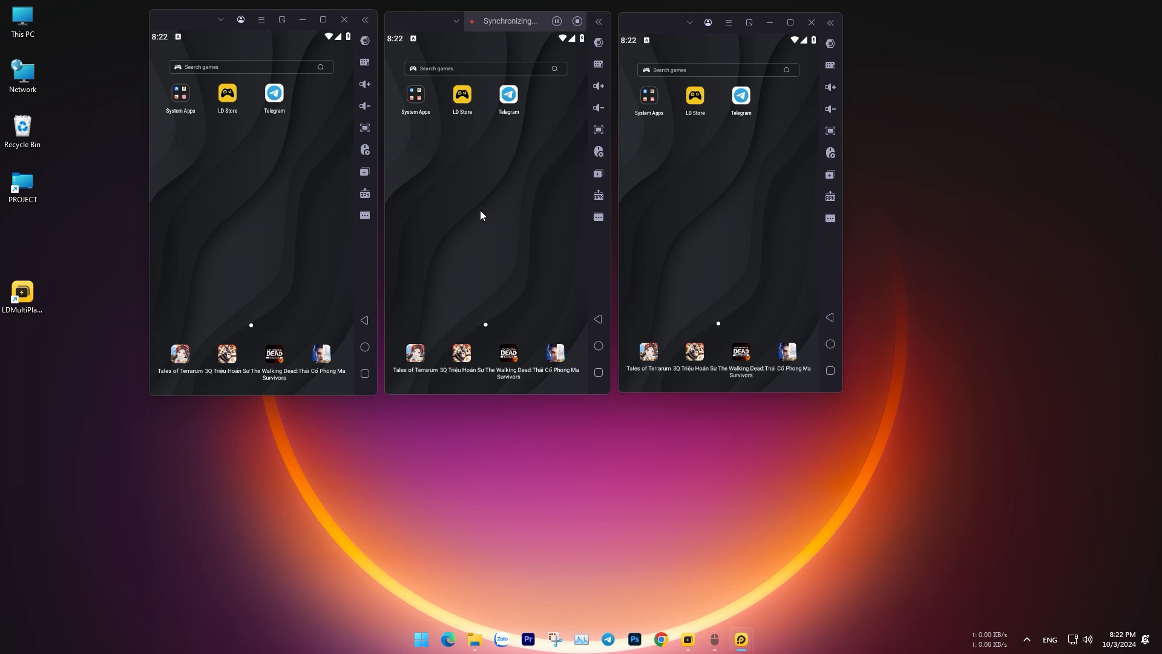
pyautogui.moveTo(472, 159)
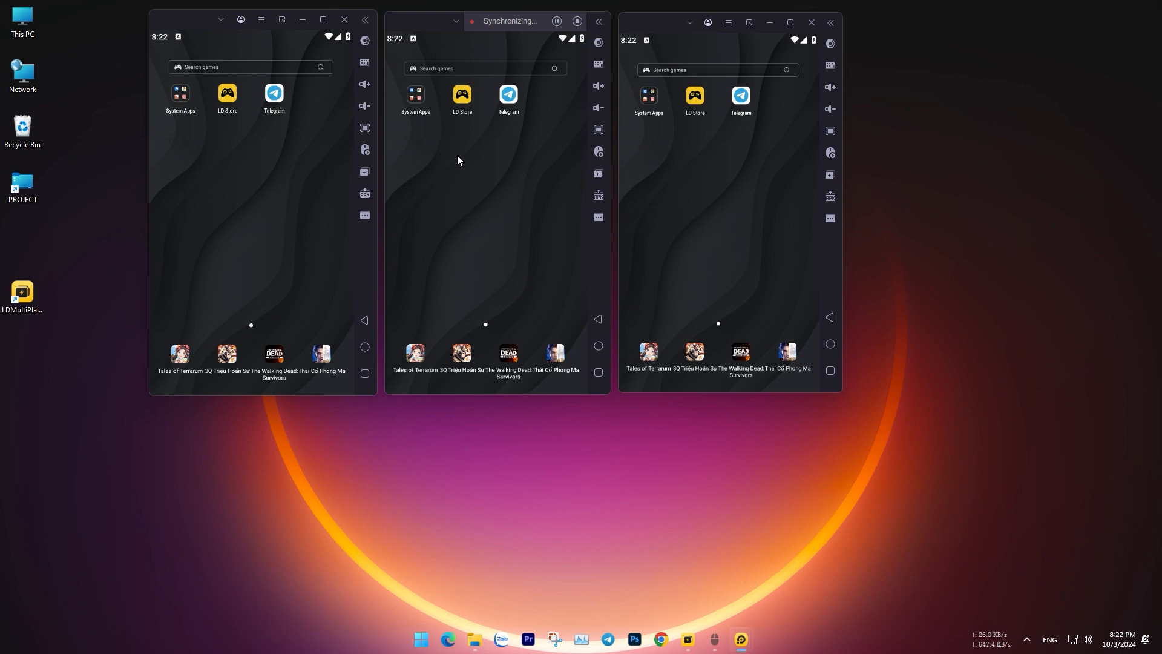
pyautogui.moveTo(464, 149)
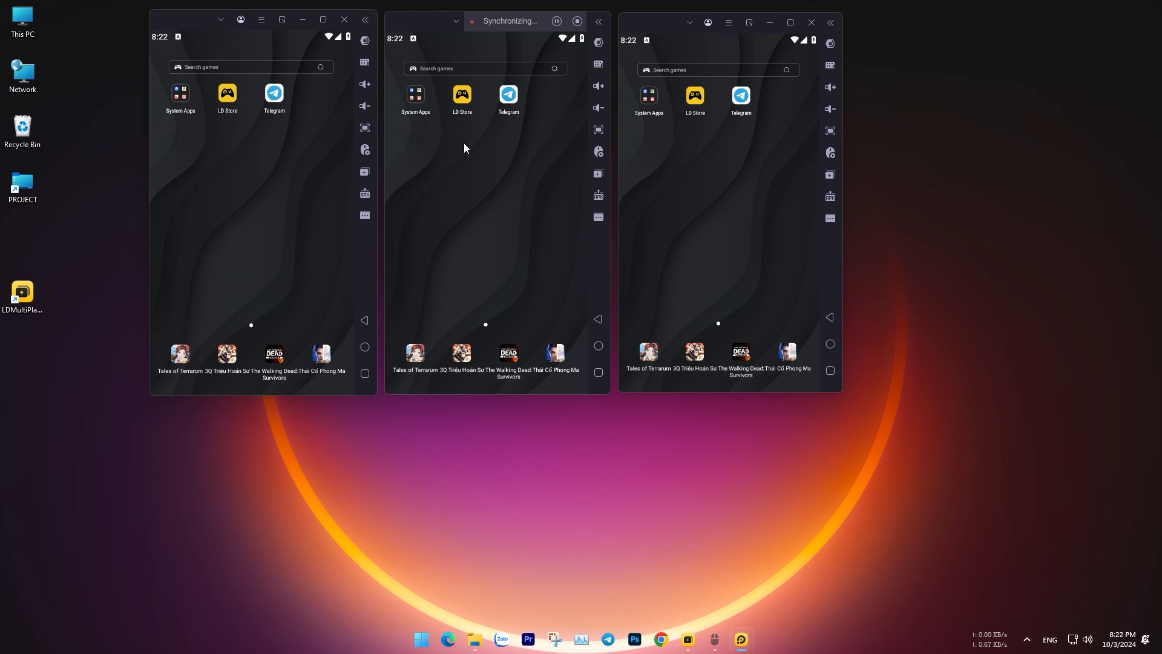